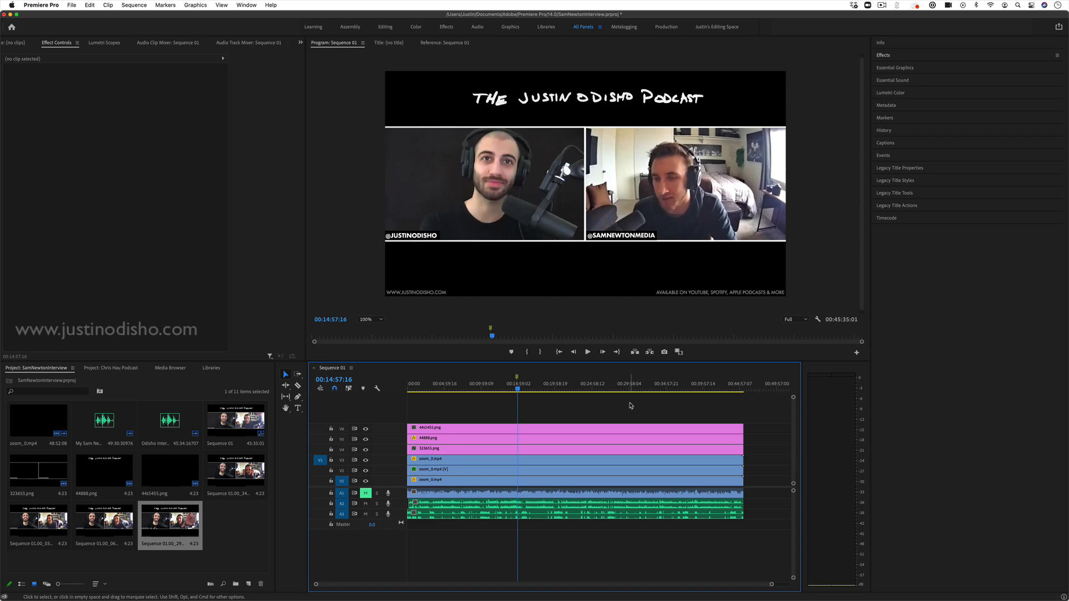
{"action": "mouse_move", "coordinate": [518, 398]}
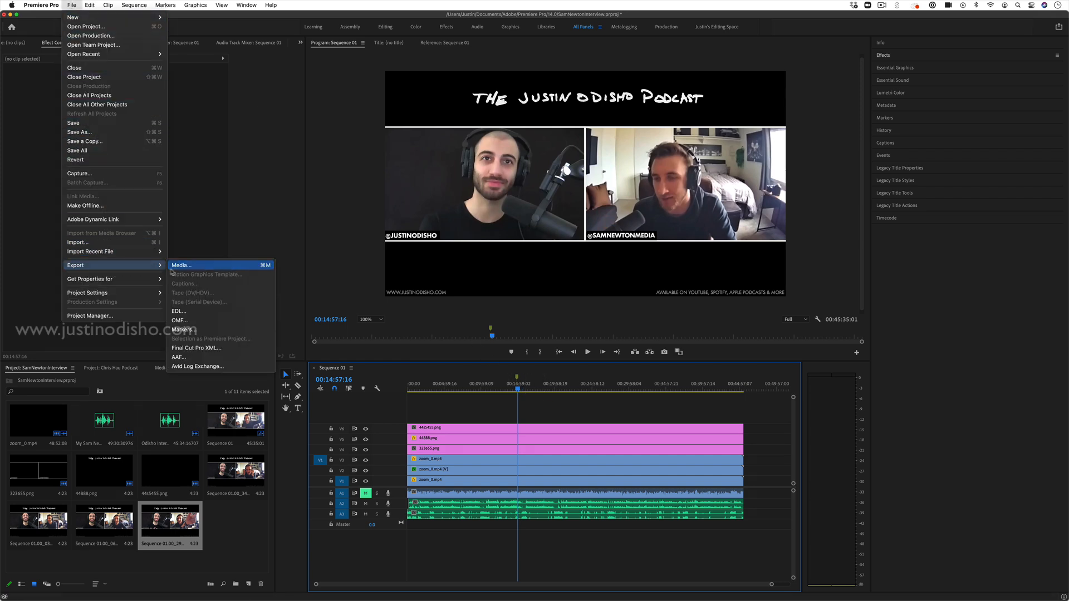
Begin exporting Sequence 01 as media with the YouTube 1080p Full HD preset selected
{"action": "left_click", "coordinate": [181, 265]}
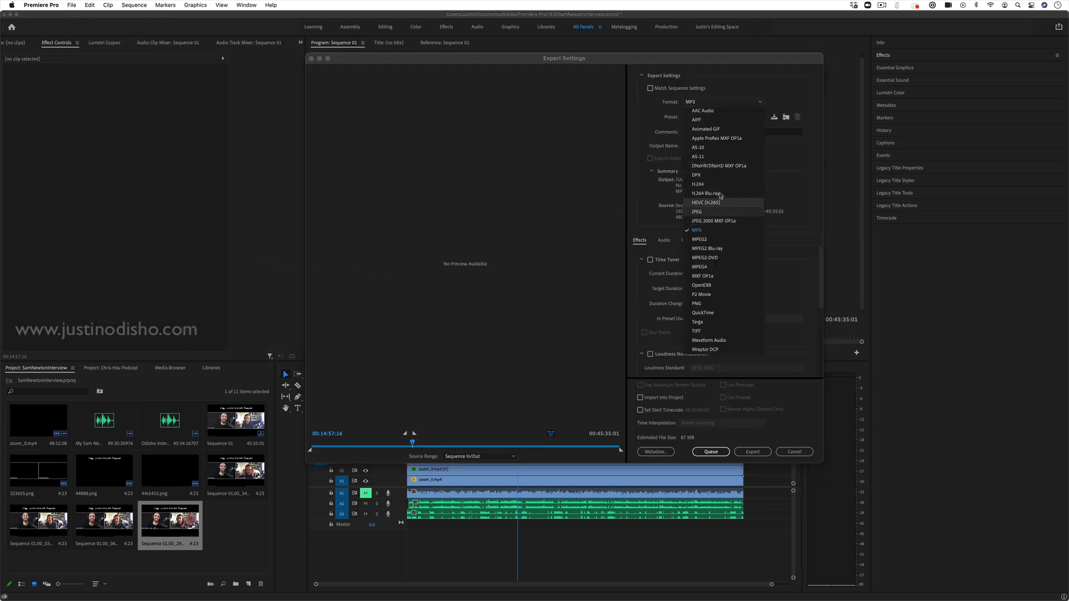
{"action": "left_click", "coordinate": [697, 184]}
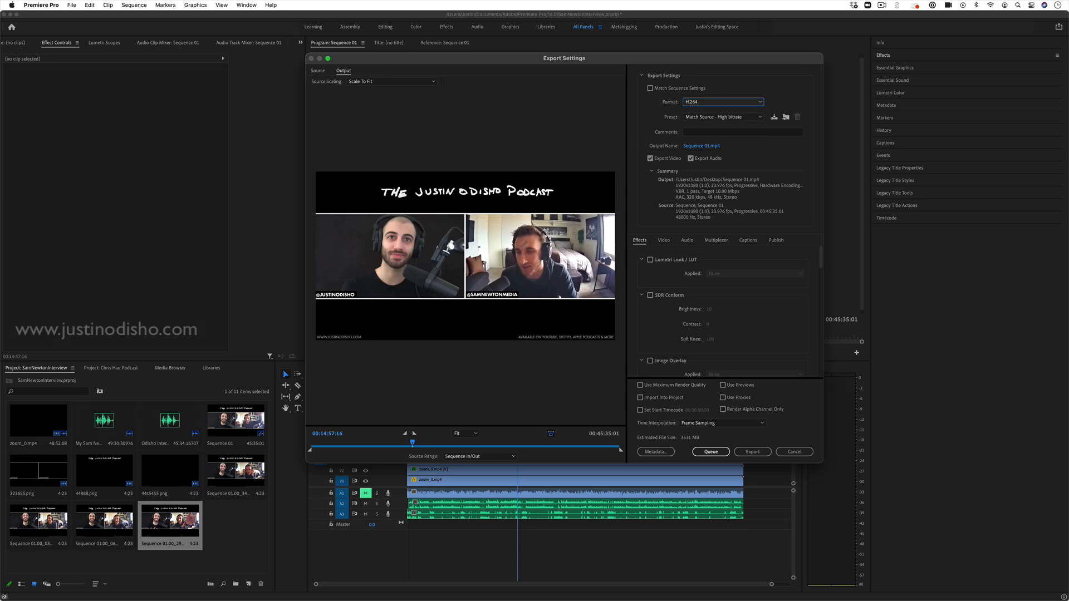
{"action": "mouse_move", "coordinate": [475, 202]}
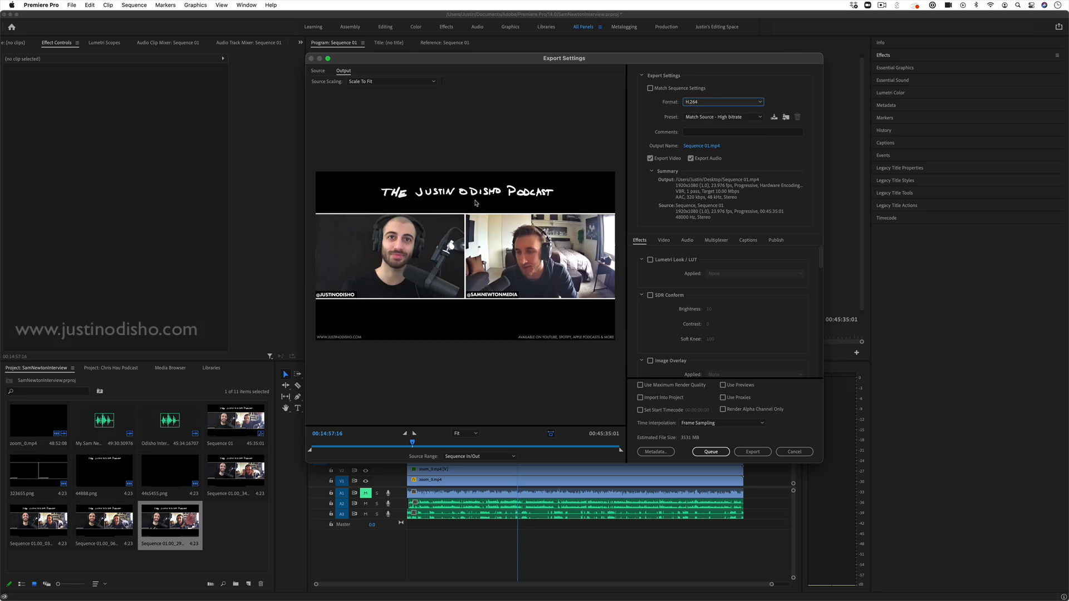
{"action": "mouse_move", "coordinate": [573, 77]}
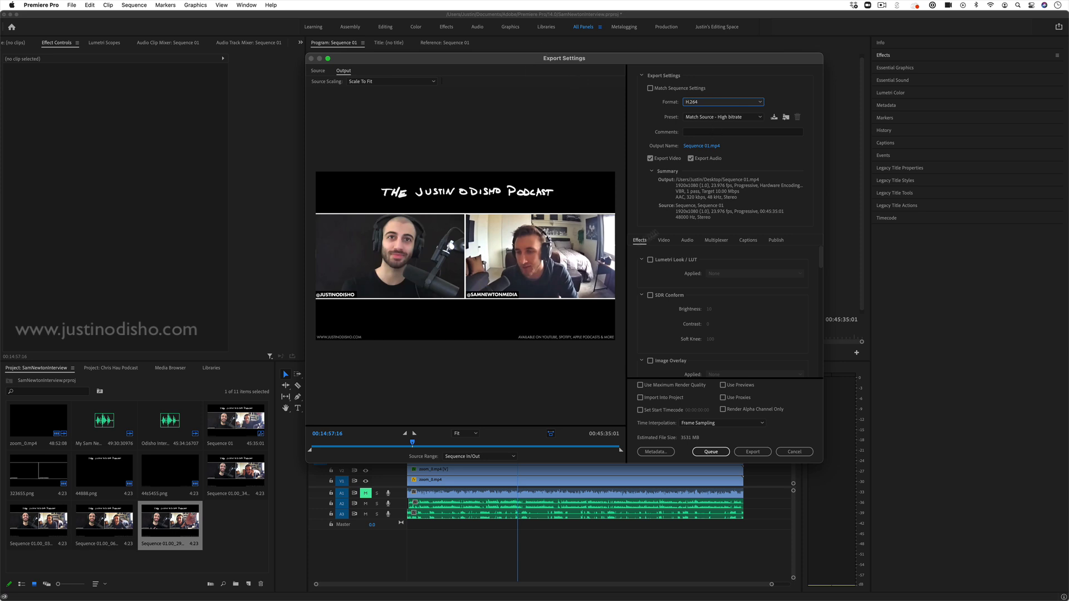
{"action": "mouse_move", "coordinate": [717, 124]}
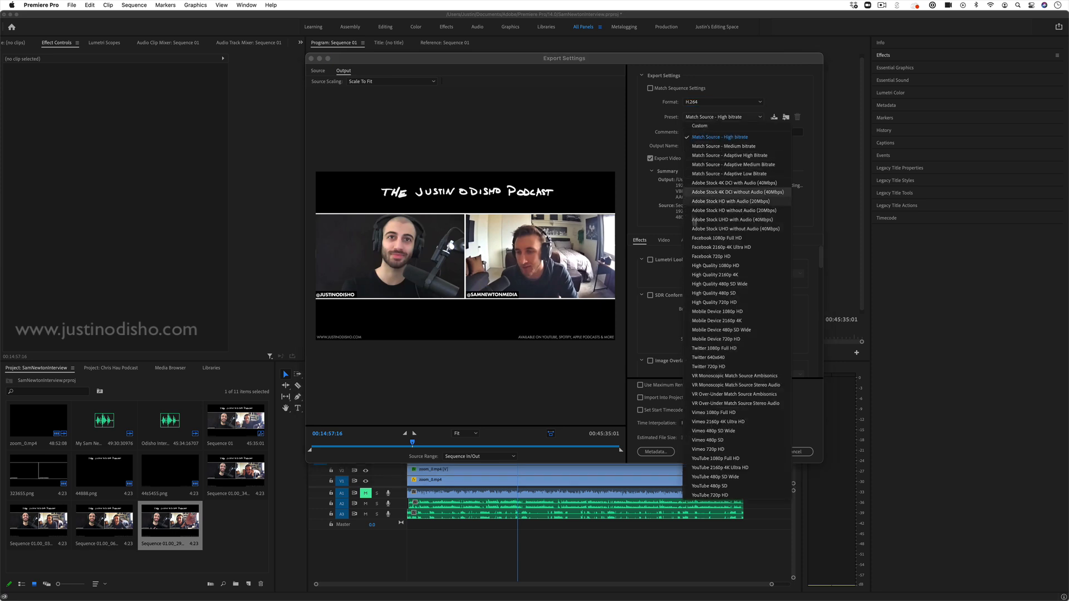
{"action": "left_click", "coordinate": [714, 457]}
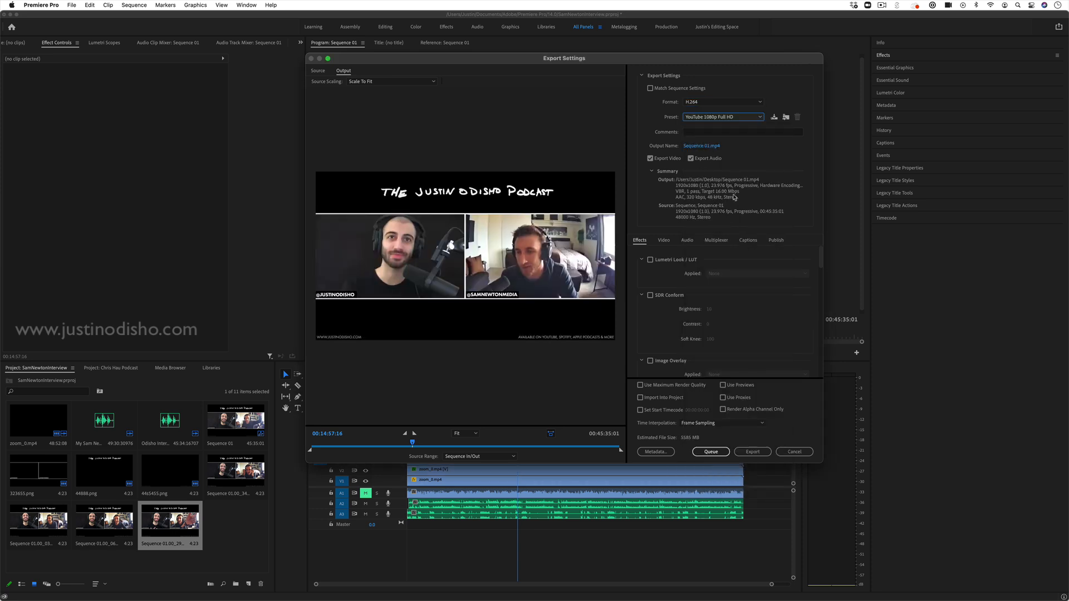
{"action": "mouse_move", "coordinate": [770, 191]}
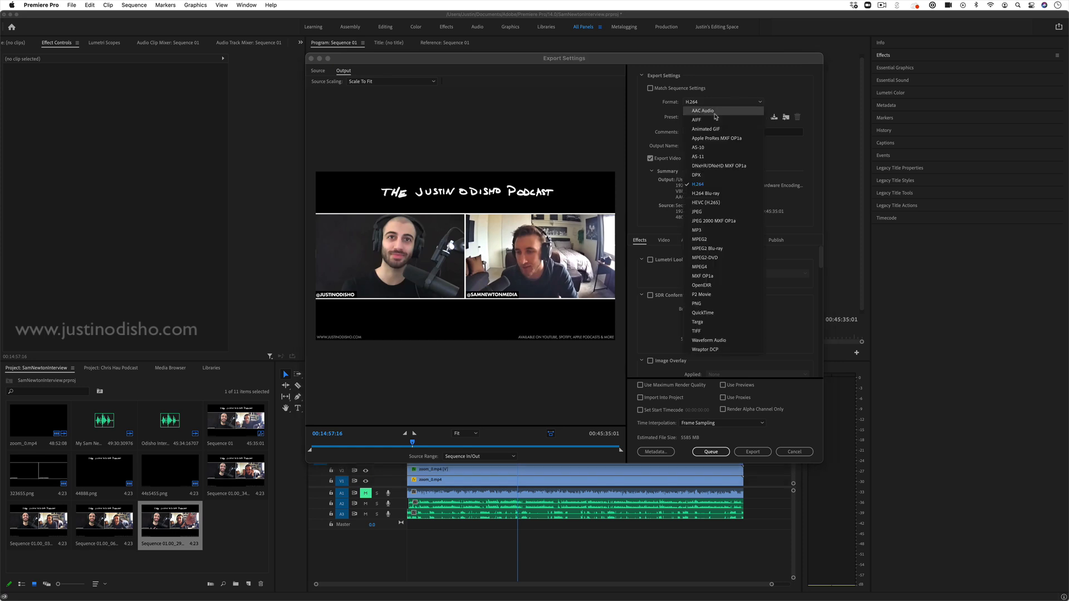
Switch the export format from H.264 to audio-only MP3 (default 128 kbps)
{"action": "left_click", "coordinate": [702, 110]}
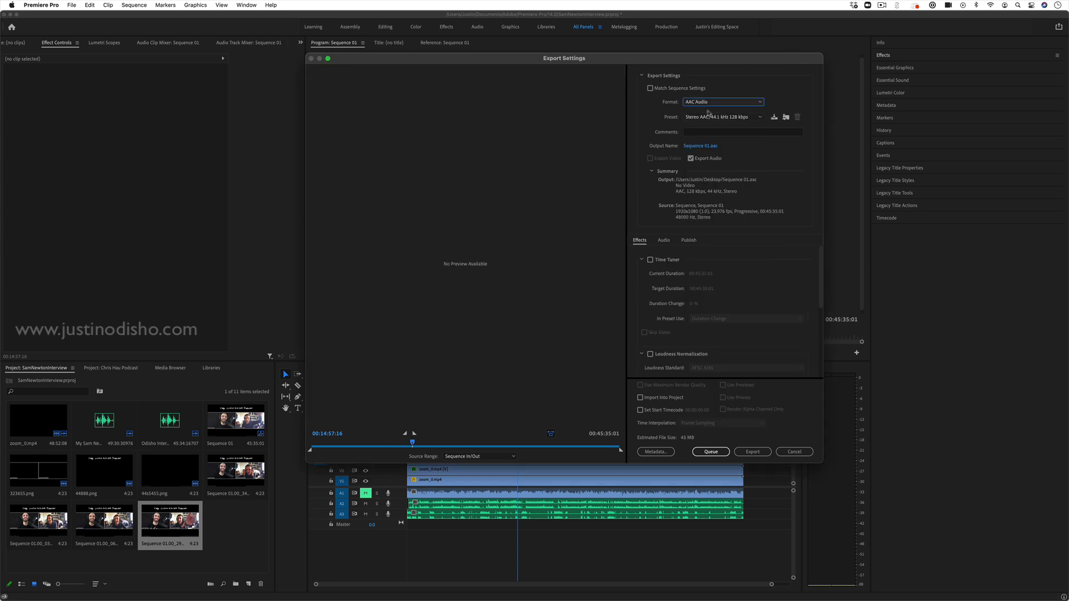
{"action": "left_click", "coordinate": [722, 102]}
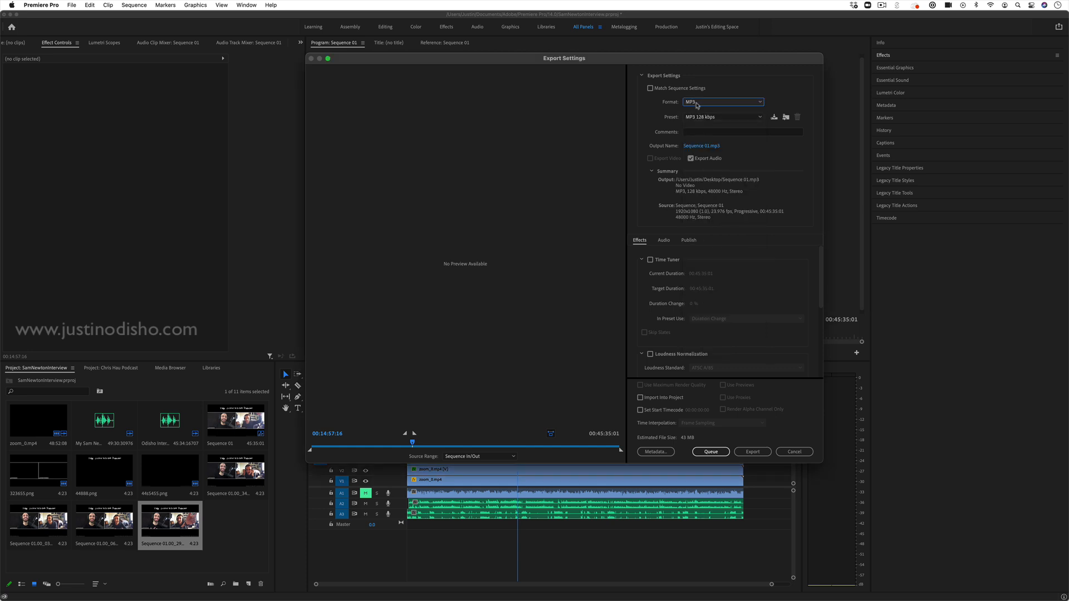
{"action": "left_click", "coordinate": [721, 101]}
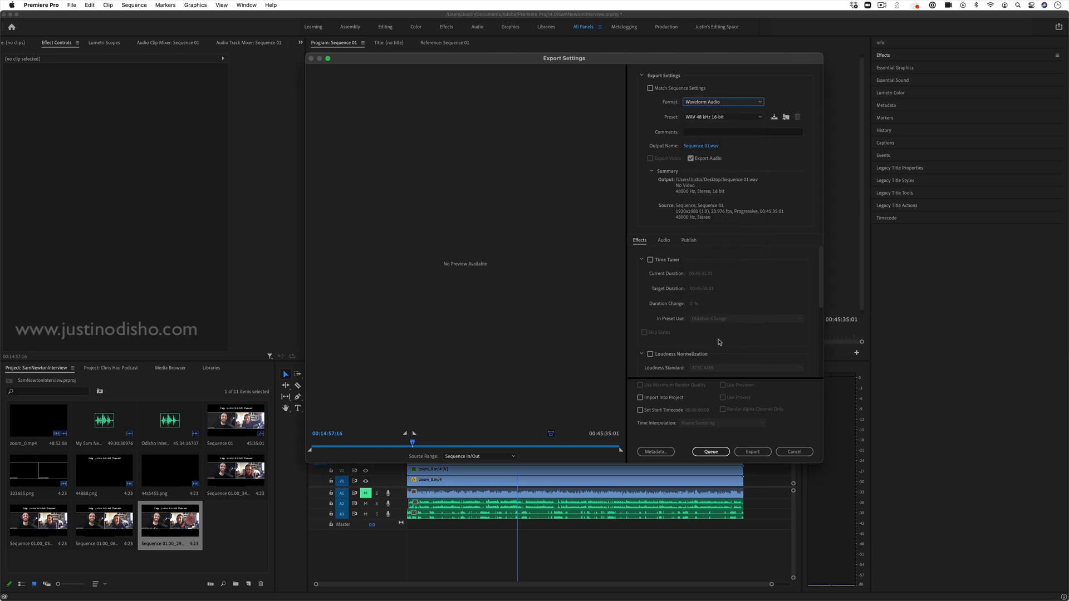
{"action": "left_click", "coordinate": [722, 101]}
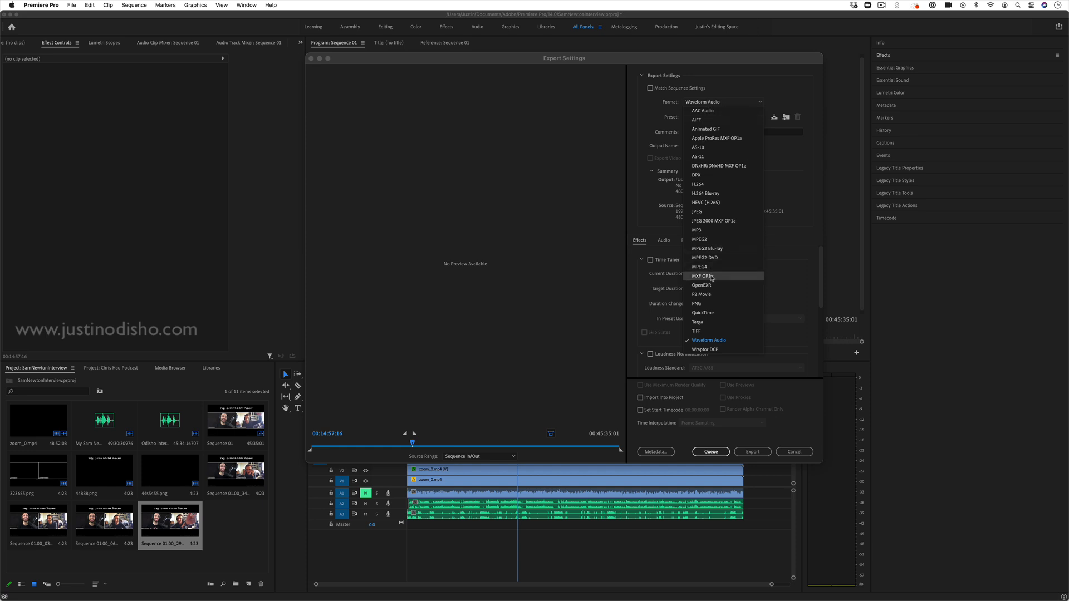
{"action": "mouse_move", "coordinate": [712, 341]}
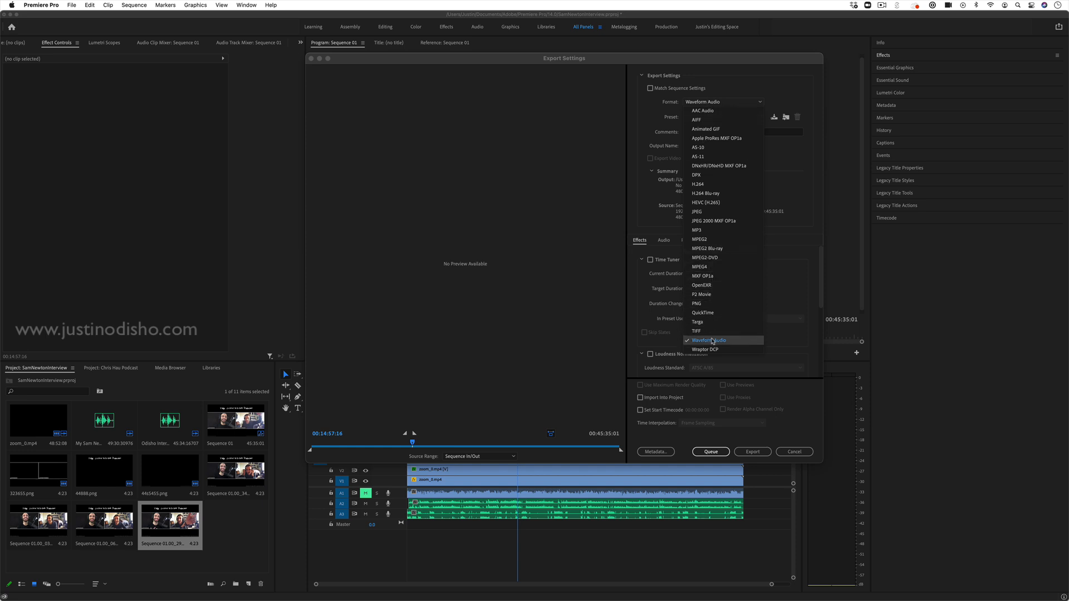
{"action": "mouse_move", "coordinate": [703, 110]}
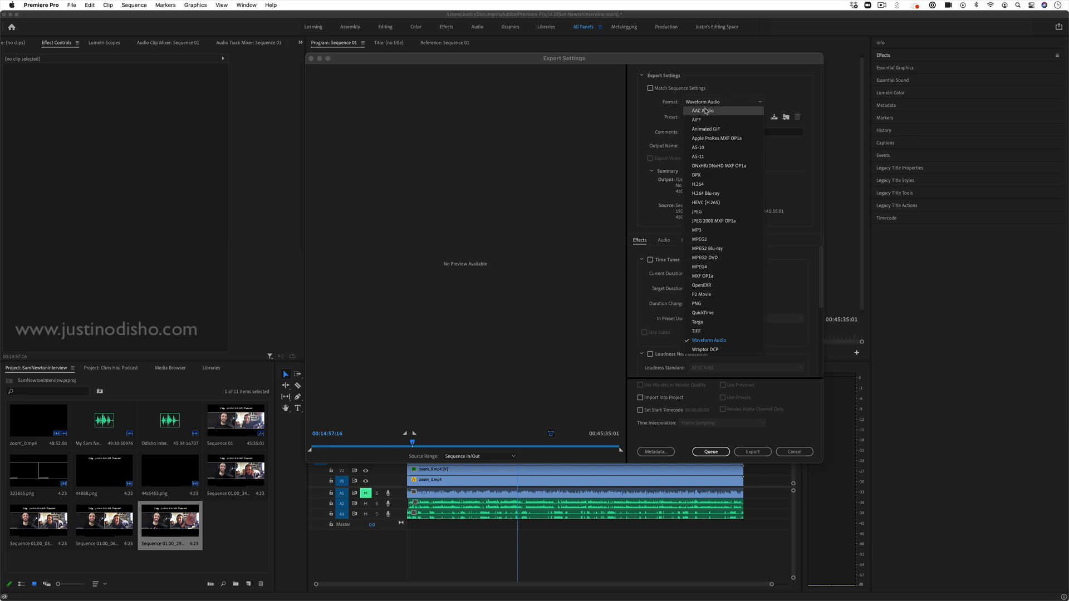
{"action": "mouse_move", "coordinate": [715, 231]}
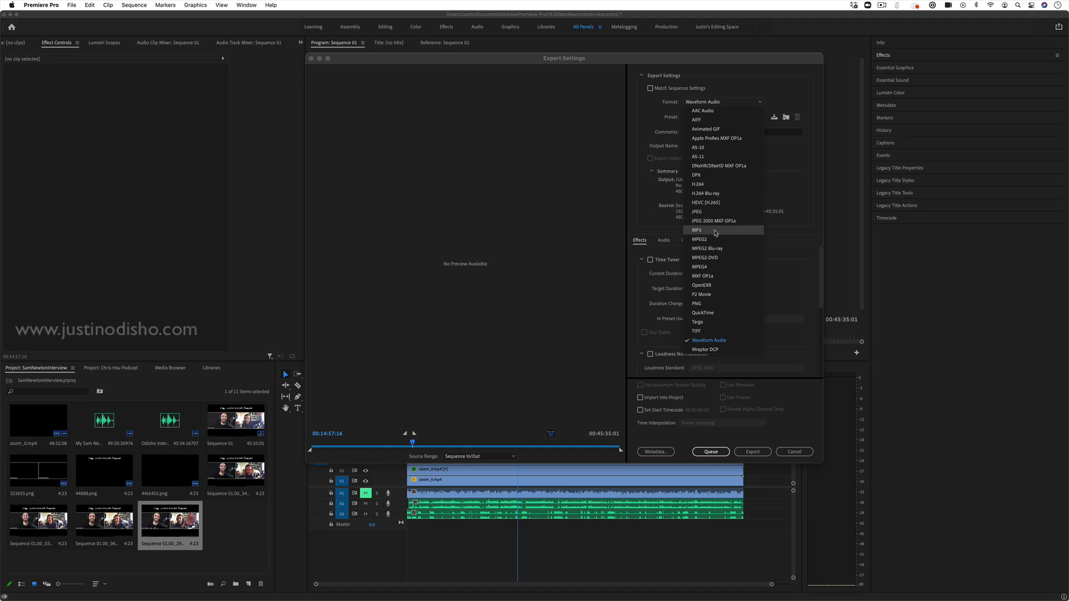
{"action": "left_click", "coordinate": [697, 229]}
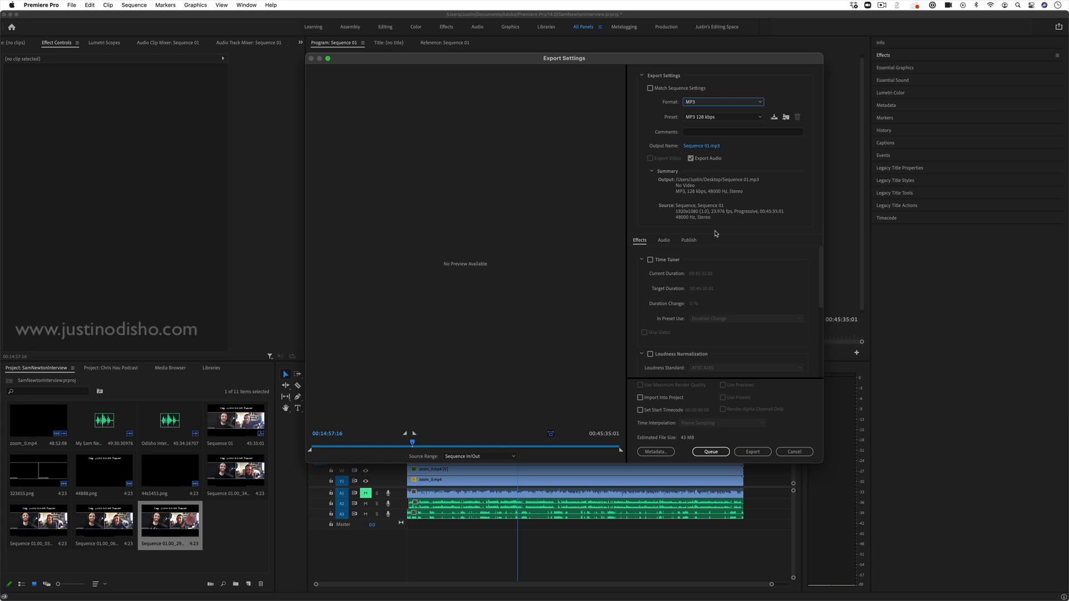
{"action": "mouse_move", "coordinate": [709, 209]}
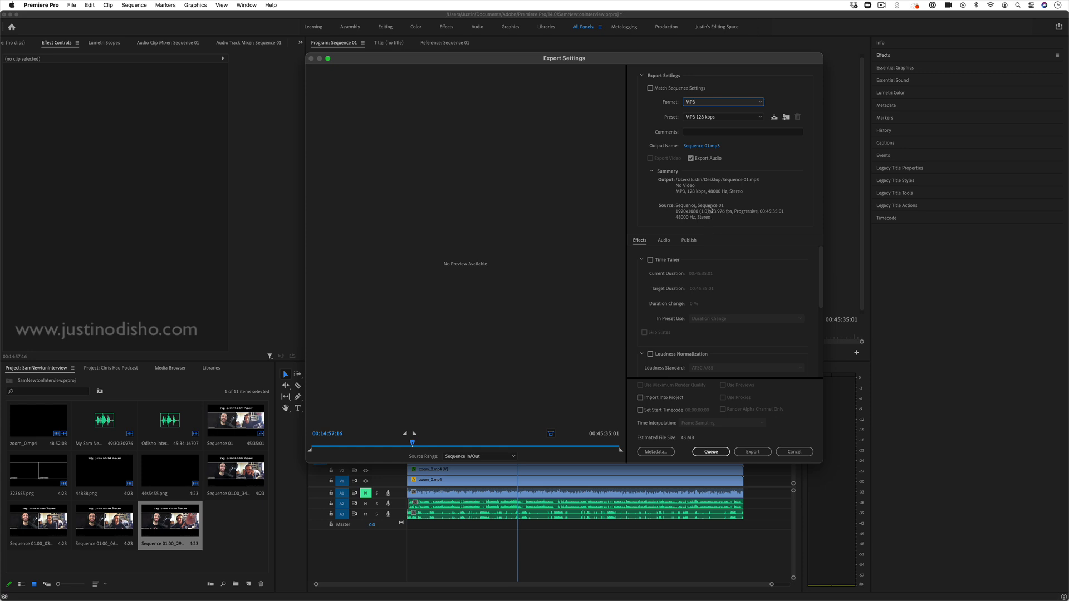
{"action": "mouse_move", "coordinate": [735, 103]}
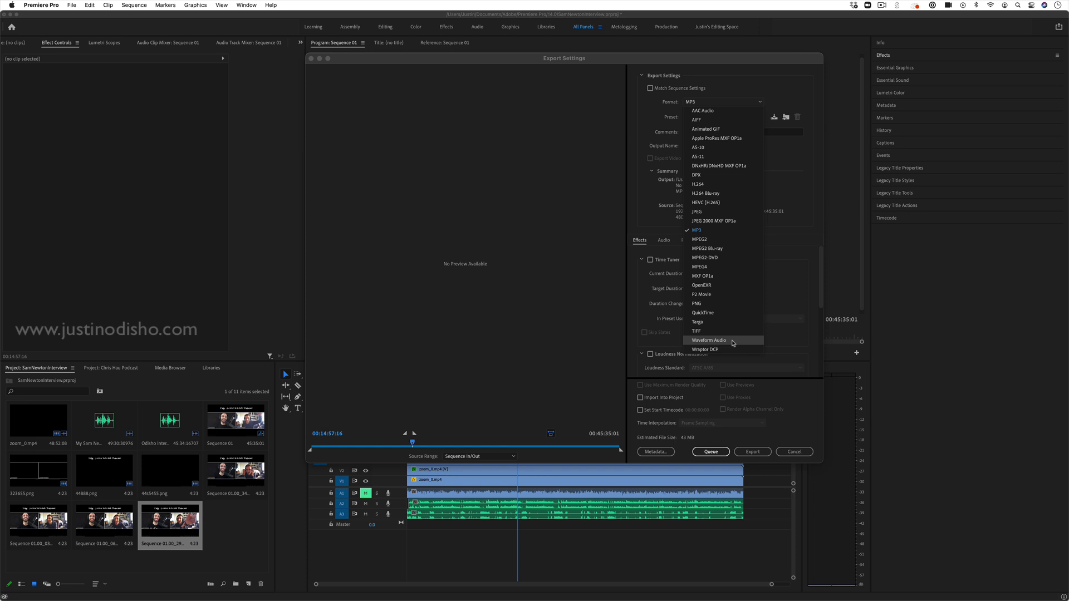
{"action": "left_click", "coordinate": [697, 229]}
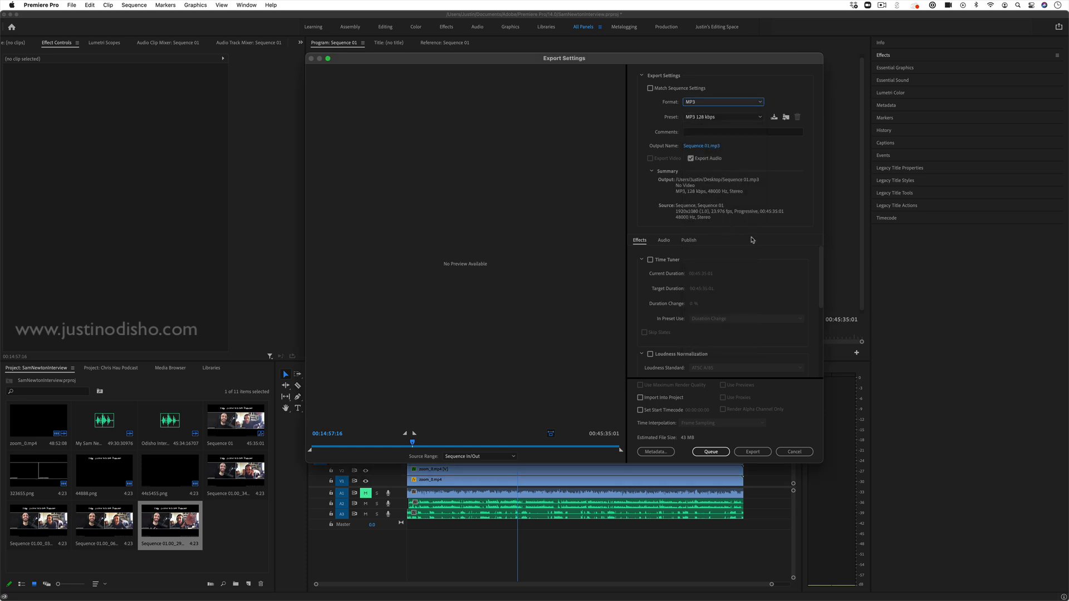
{"action": "mouse_move", "coordinate": [706, 107]}
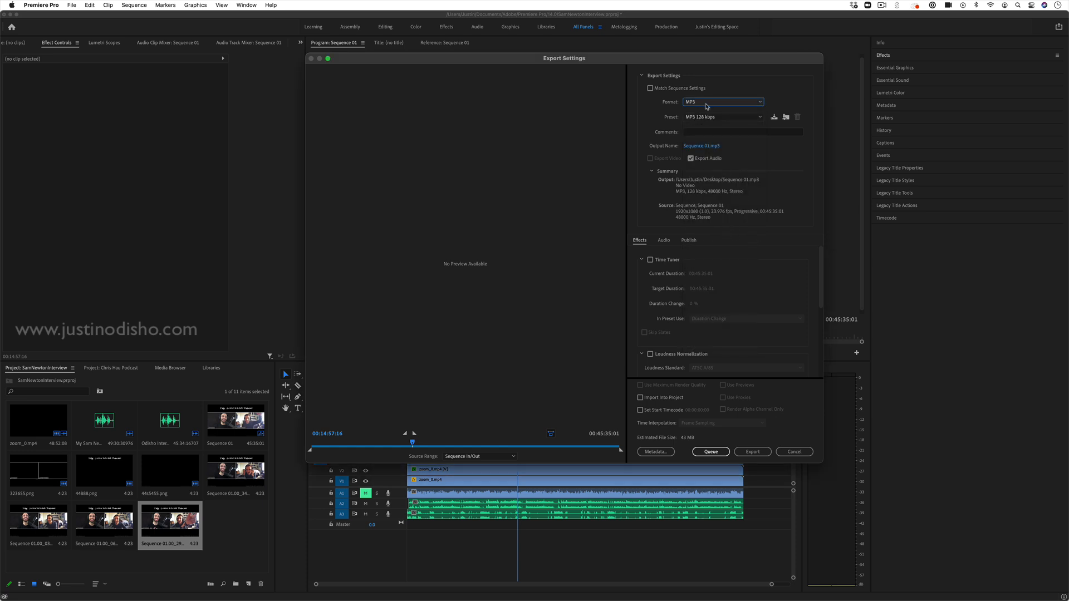
{"action": "mouse_move", "coordinate": [748, 136]}
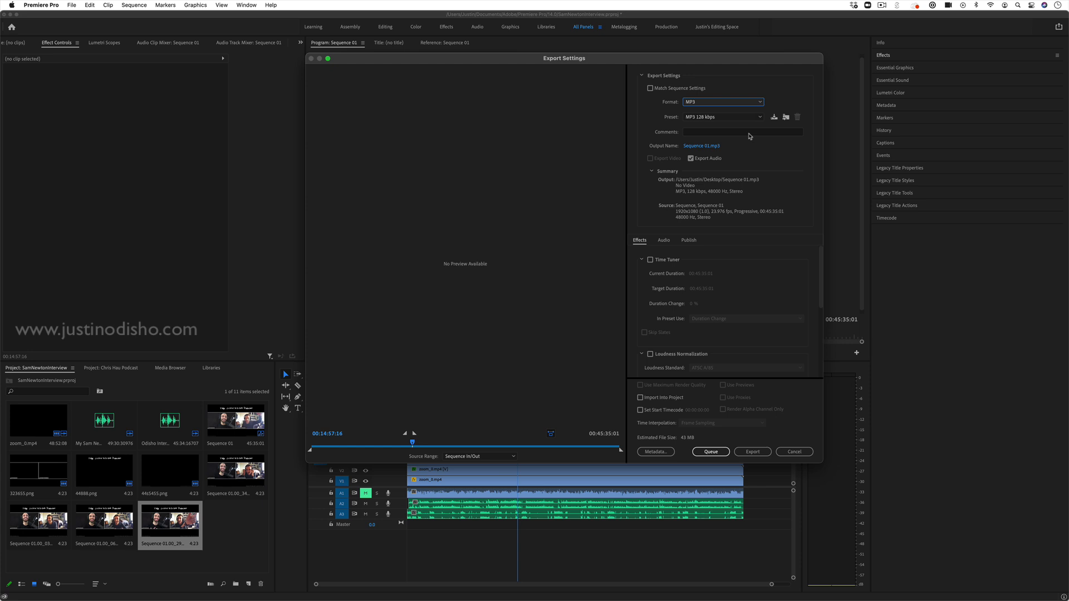
{"action": "left_click", "coordinate": [722, 117]}
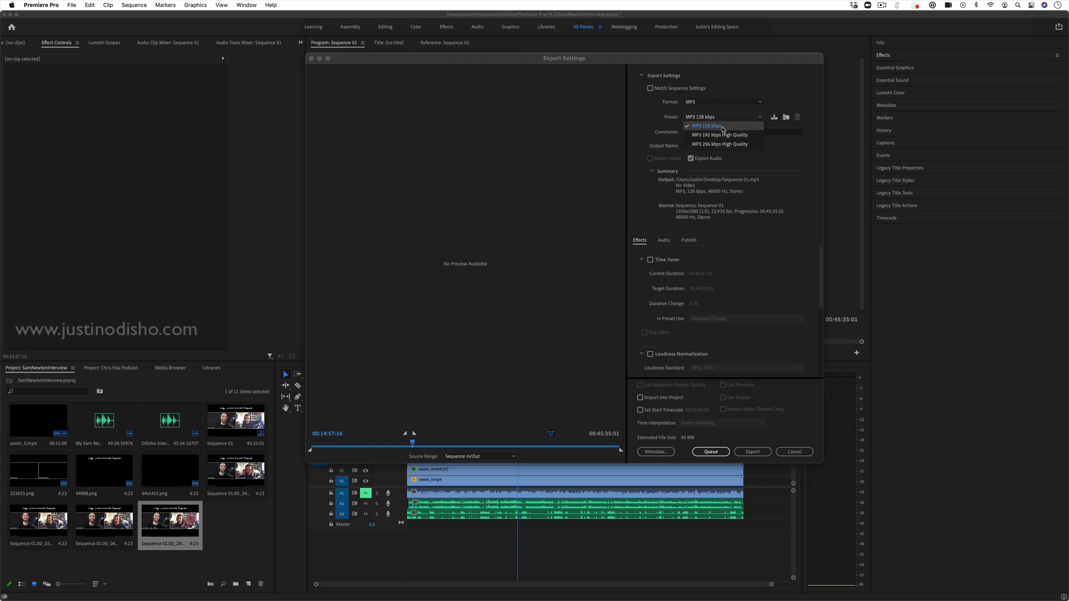
Choose the MP3 256 kbps High Quality preset
{"action": "left_click", "coordinate": [721, 144]}
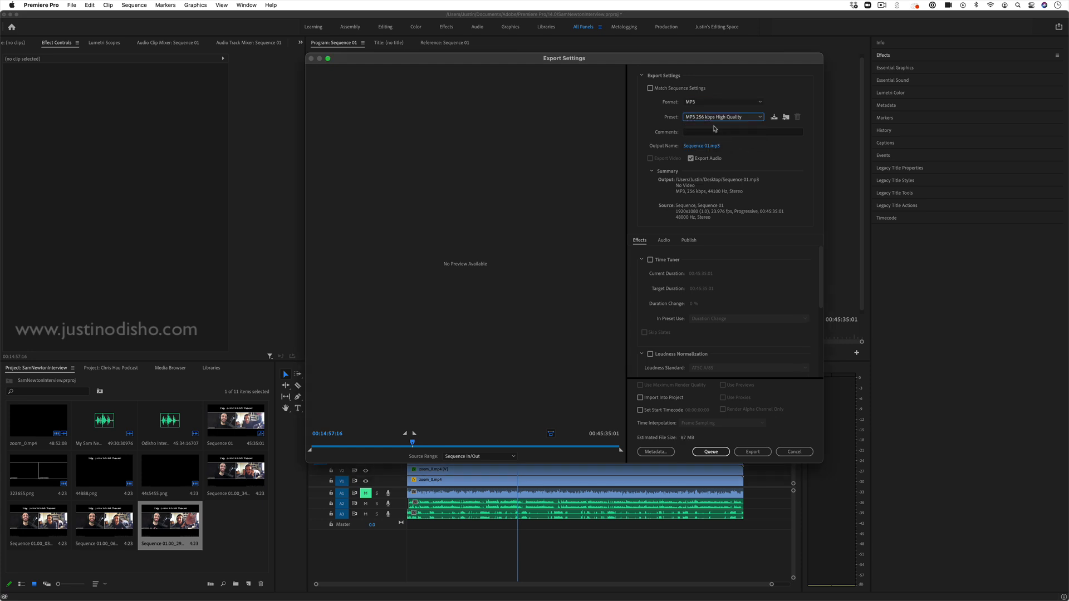
{"action": "mouse_move", "coordinate": [690, 196]}
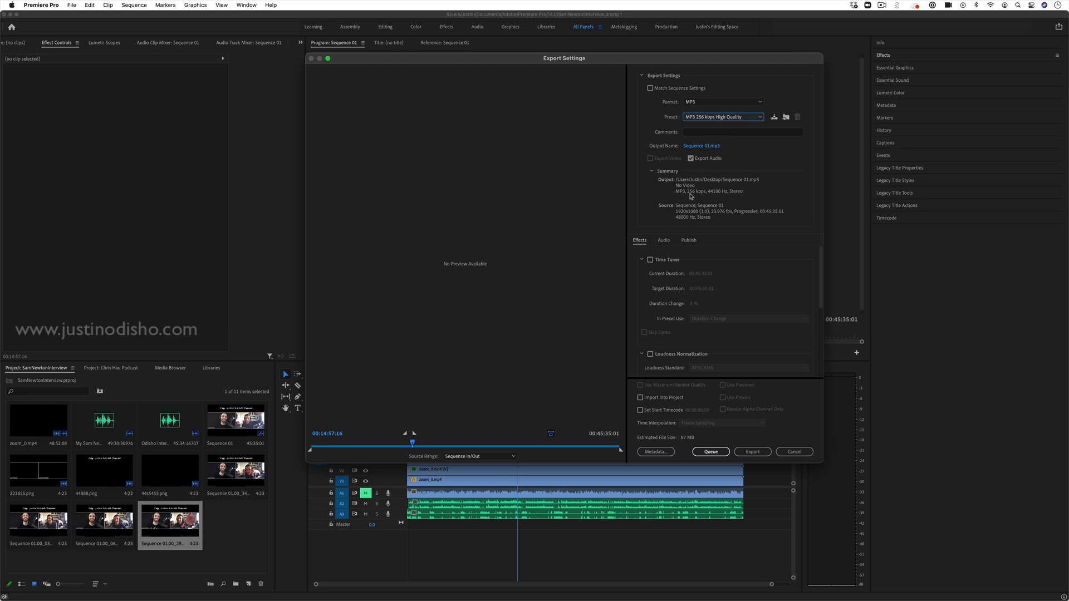
{"action": "mouse_move", "coordinate": [762, 209]}
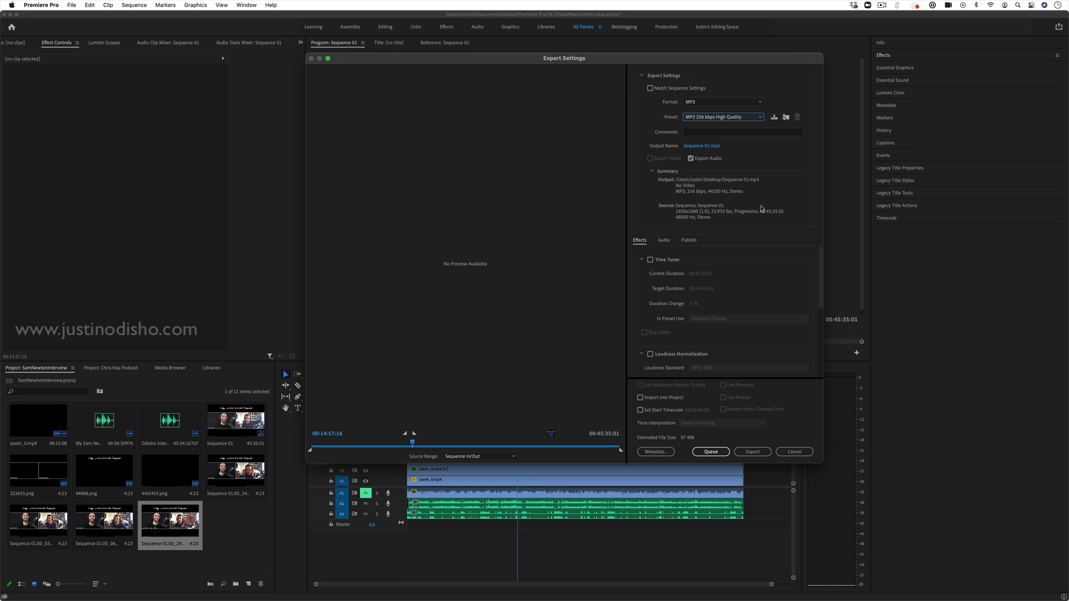
{"action": "mouse_move", "coordinate": [701, 145]}
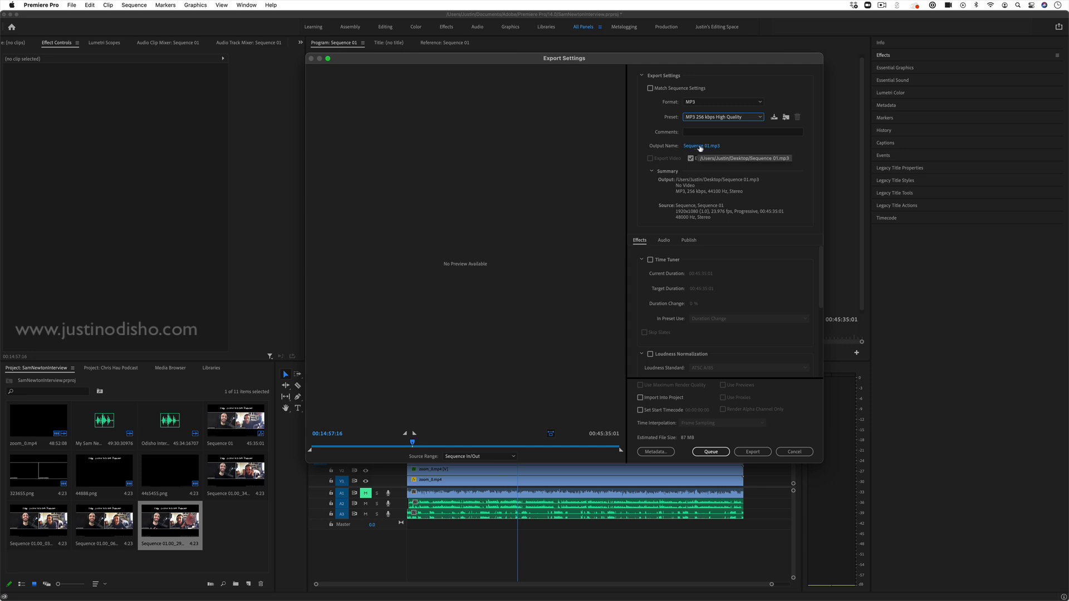
Name the output file AudioInterview.mp3 and save it to the Desktop
{"action": "left_click", "coordinate": [701, 145]}
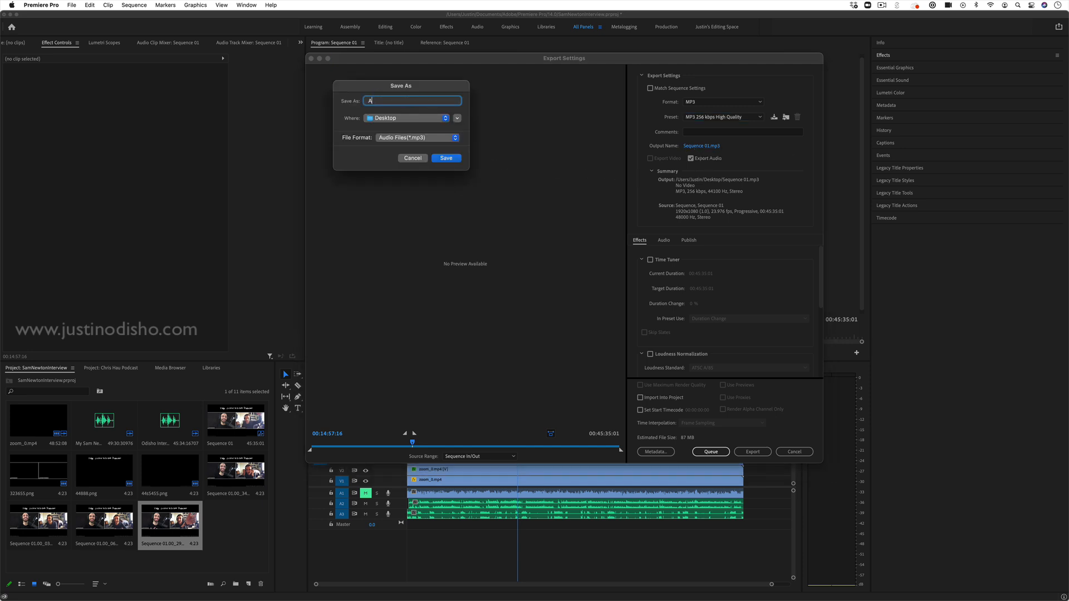
{"action": "type", "text": "AudioInter"}
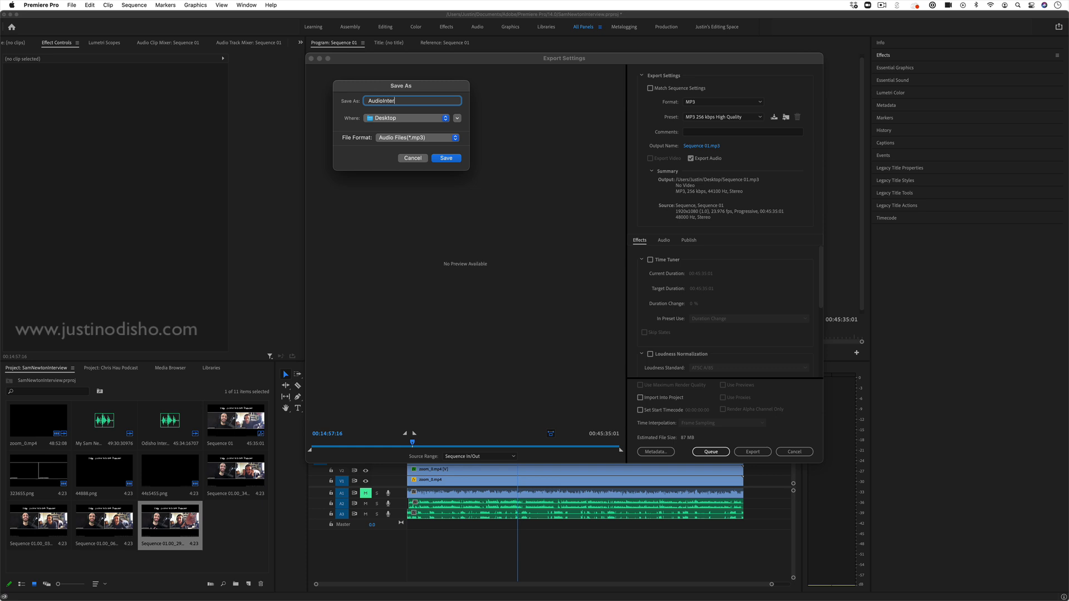
{"action": "type", "text": "view"}
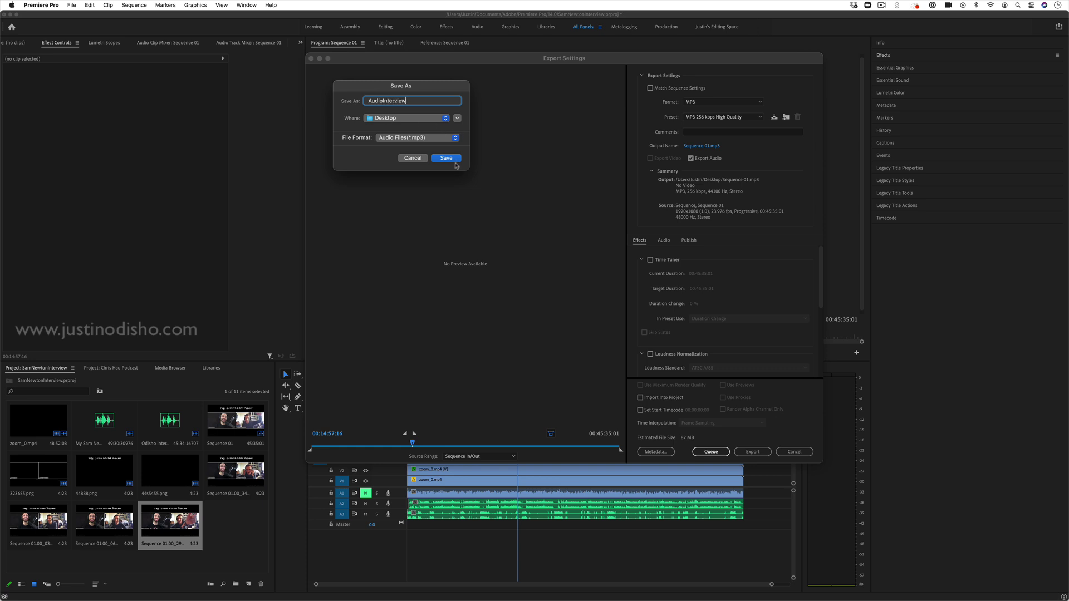
{"action": "left_click", "coordinate": [445, 158]}
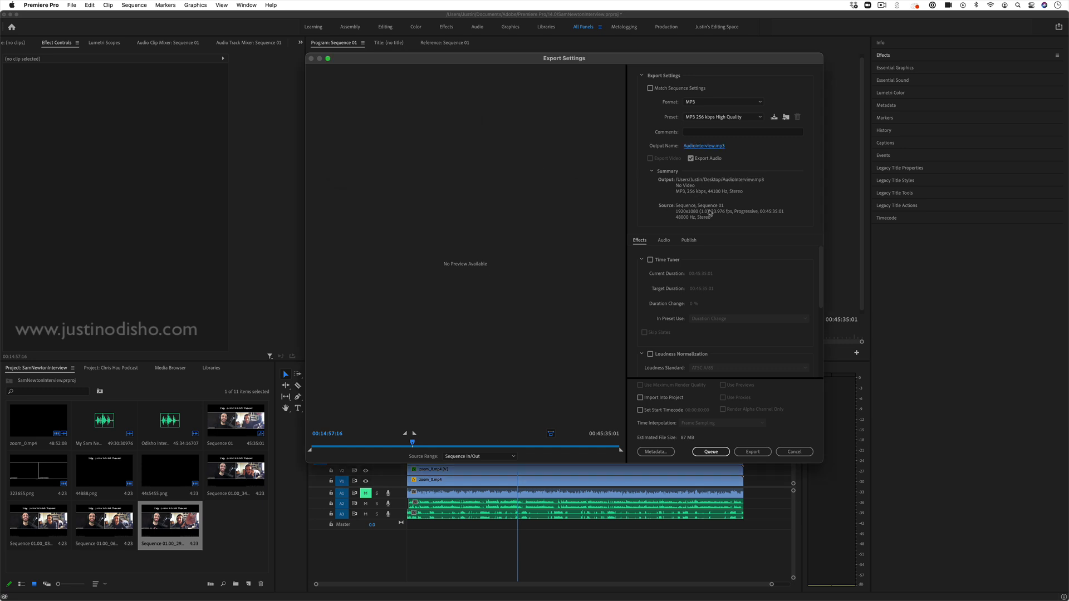
{"action": "mouse_move", "coordinate": [707, 443]}
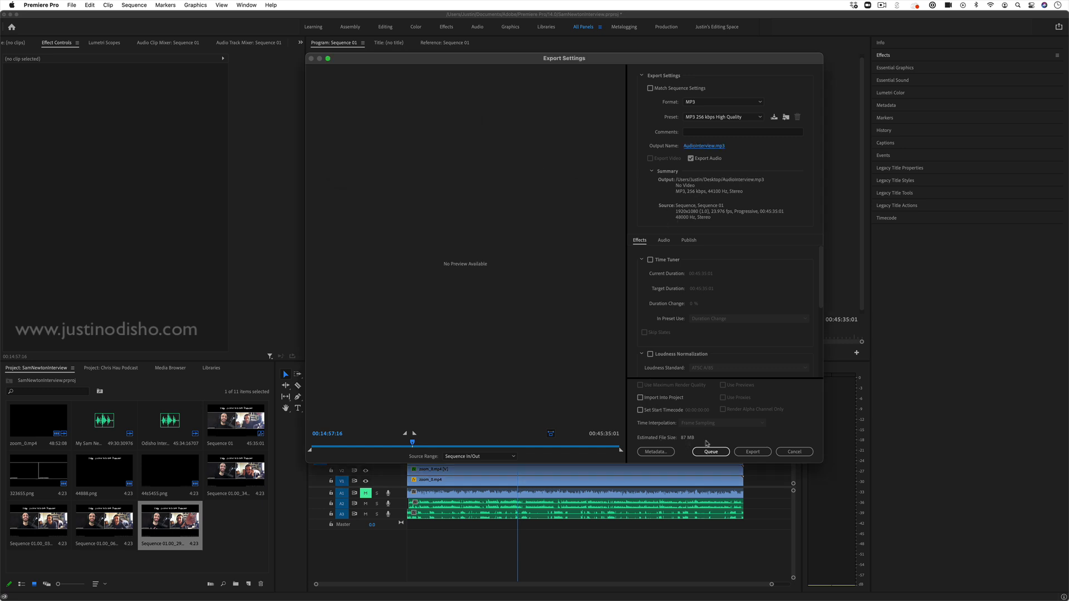
{"action": "mouse_move", "coordinate": [660, 239]}
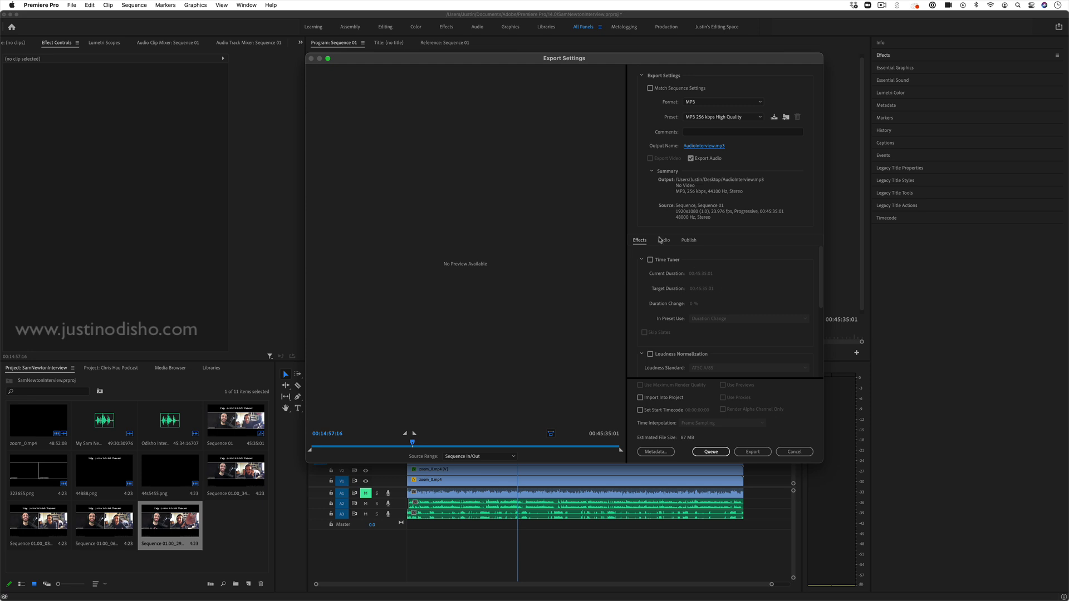
Review the 256 kbps stereo audio settings and set the Dublin Core Author to 'Justin Odisho'
{"action": "left_click", "coordinate": [662, 240]}
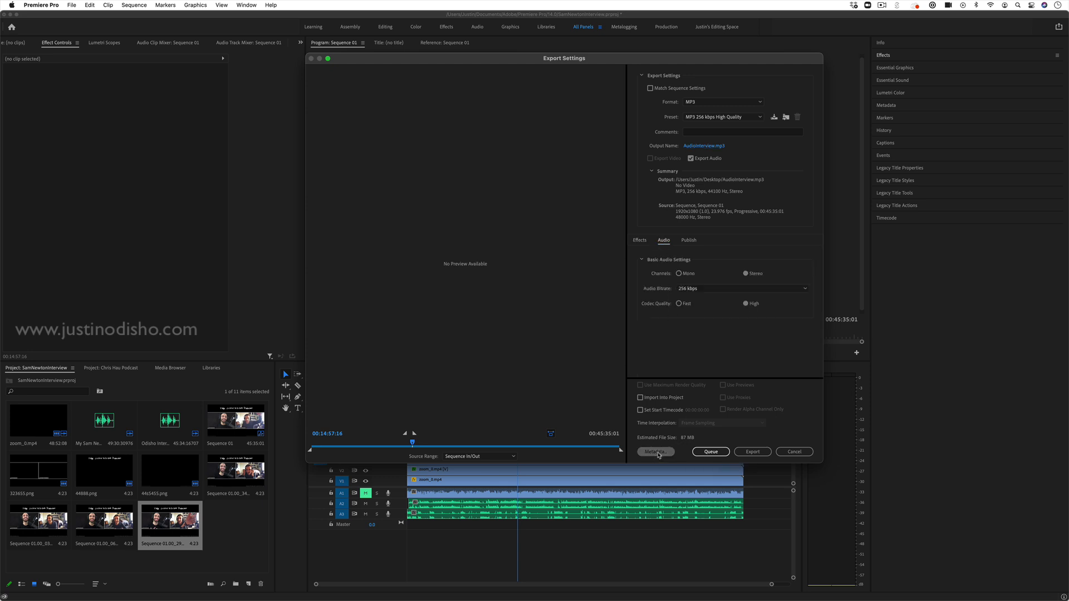
{"action": "left_click", "coordinate": [655, 451]}
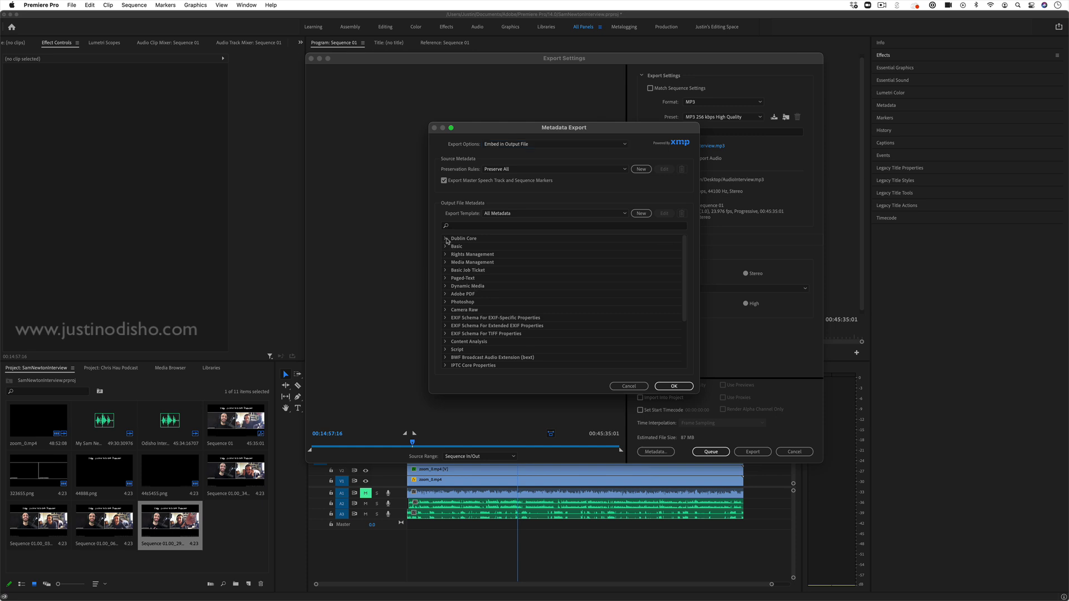
{"action": "left_click", "coordinate": [445, 239]}
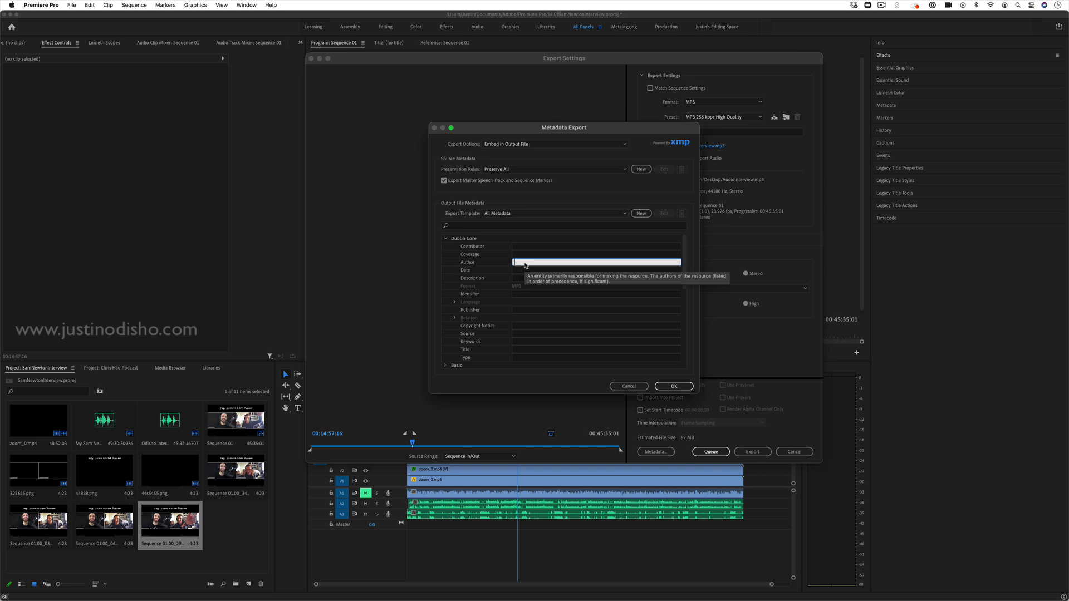
{"action": "type", "text": "Justin Odisho"}
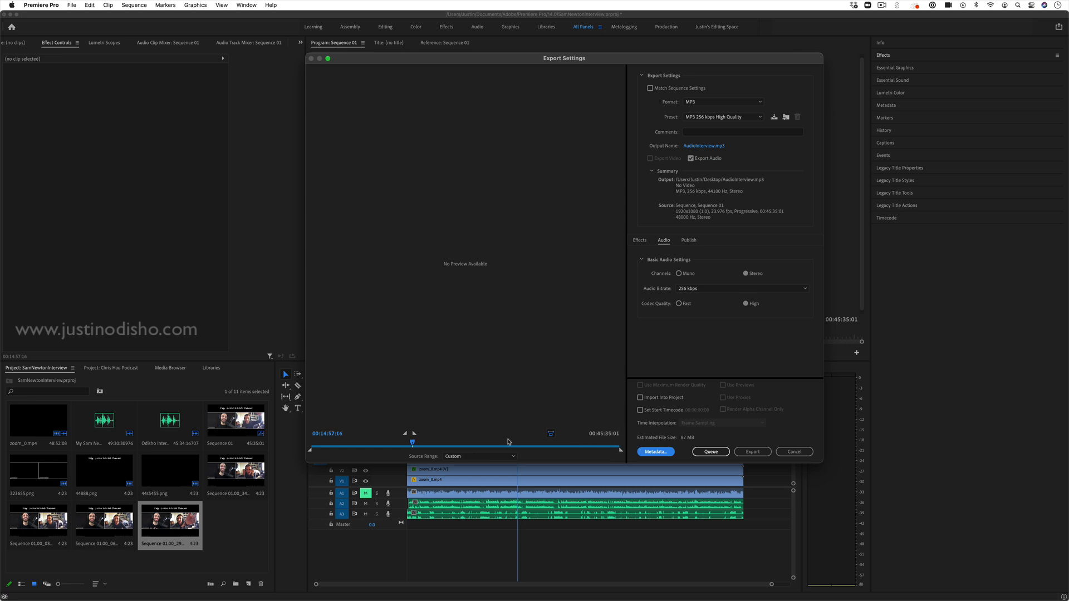
Scrub the preview, then start encoding AudioInterview.mp3 immediately
{"action": "left_click", "coordinate": [478, 456]}
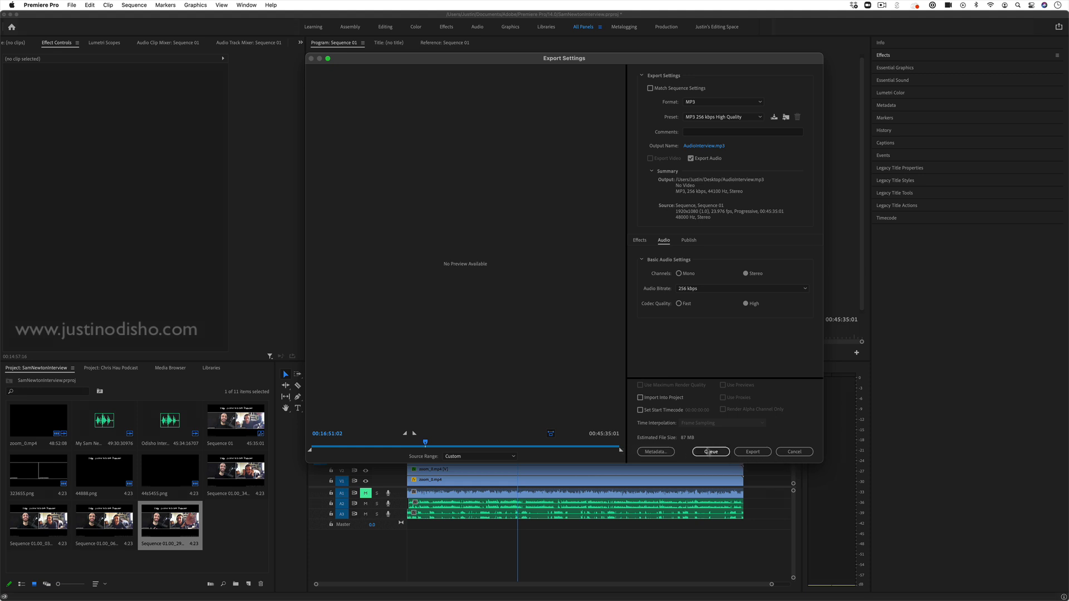
{"action": "mouse_move", "coordinate": [710, 451]}
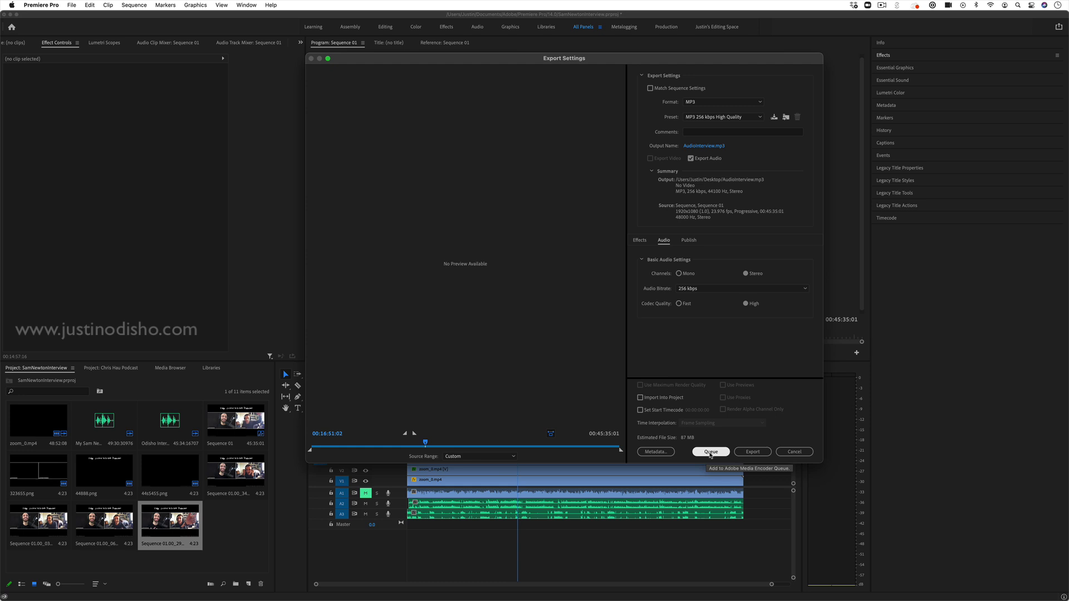
{"action": "mouse_move", "coordinate": [752, 451]}
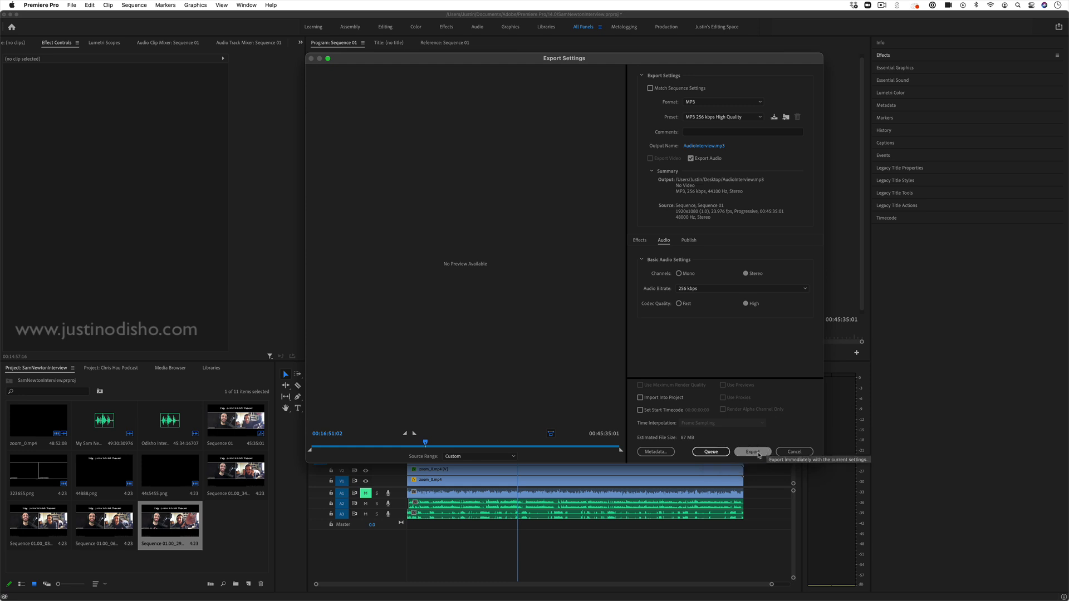
{"action": "mouse_move", "coordinate": [679, 146]}
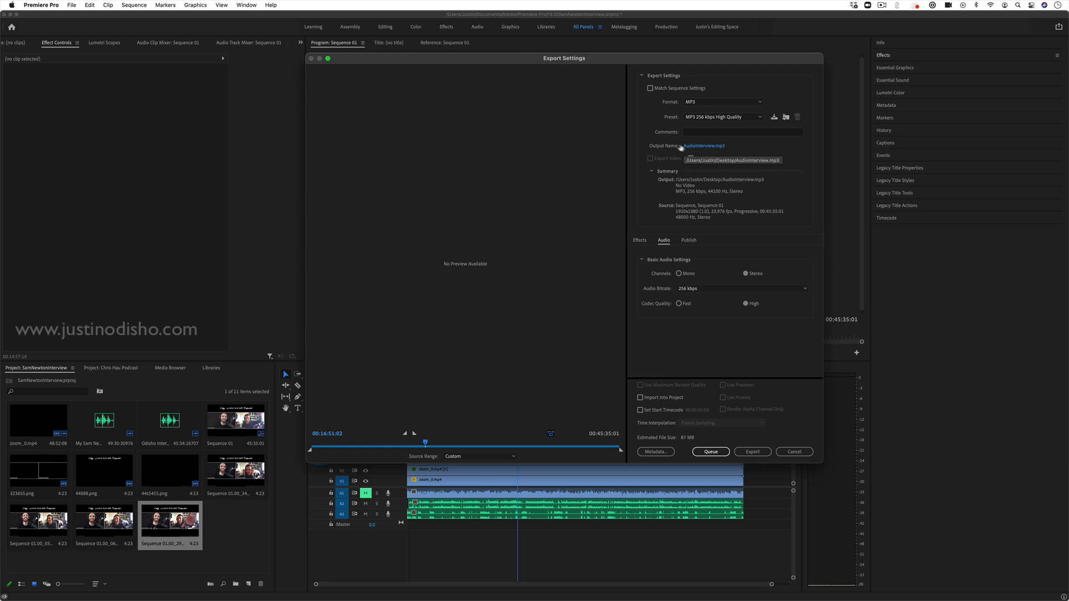
{"action": "left_click", "coordinate": [751, 451]}
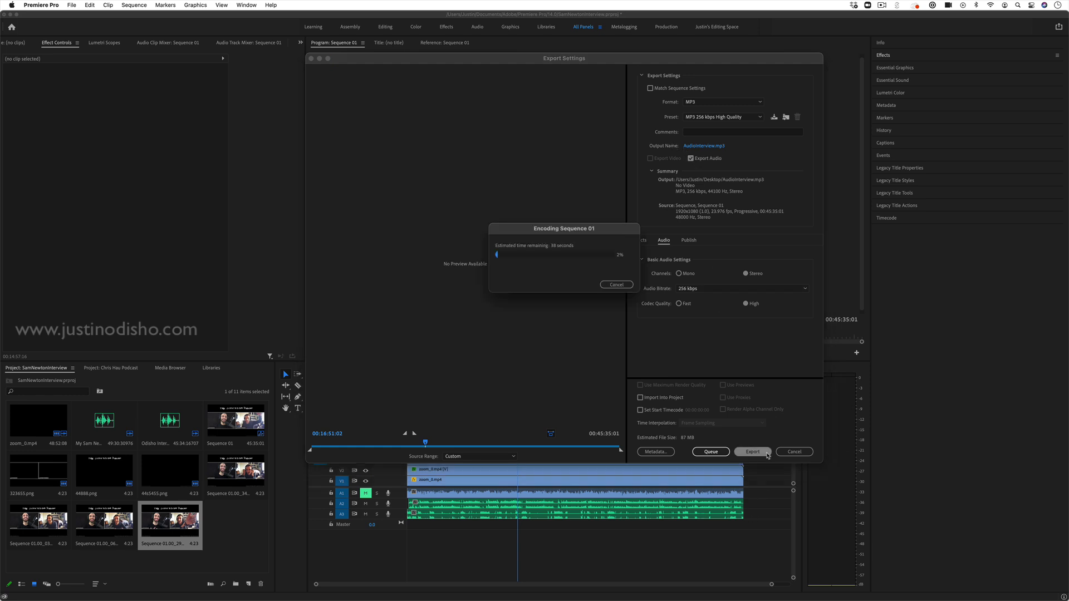